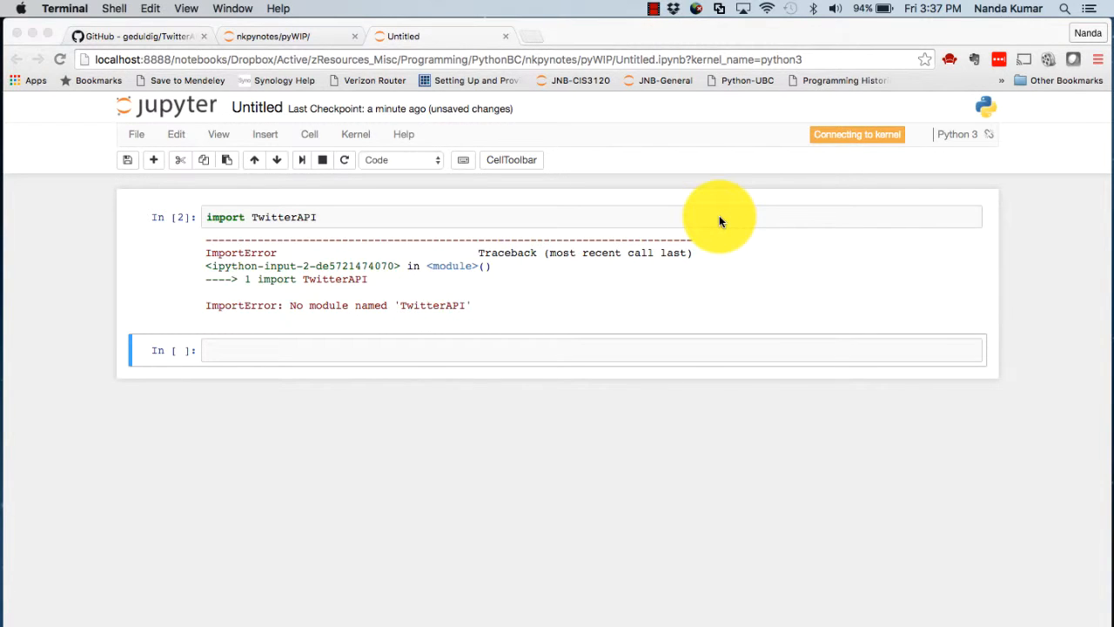
mouse_move(191, 242)
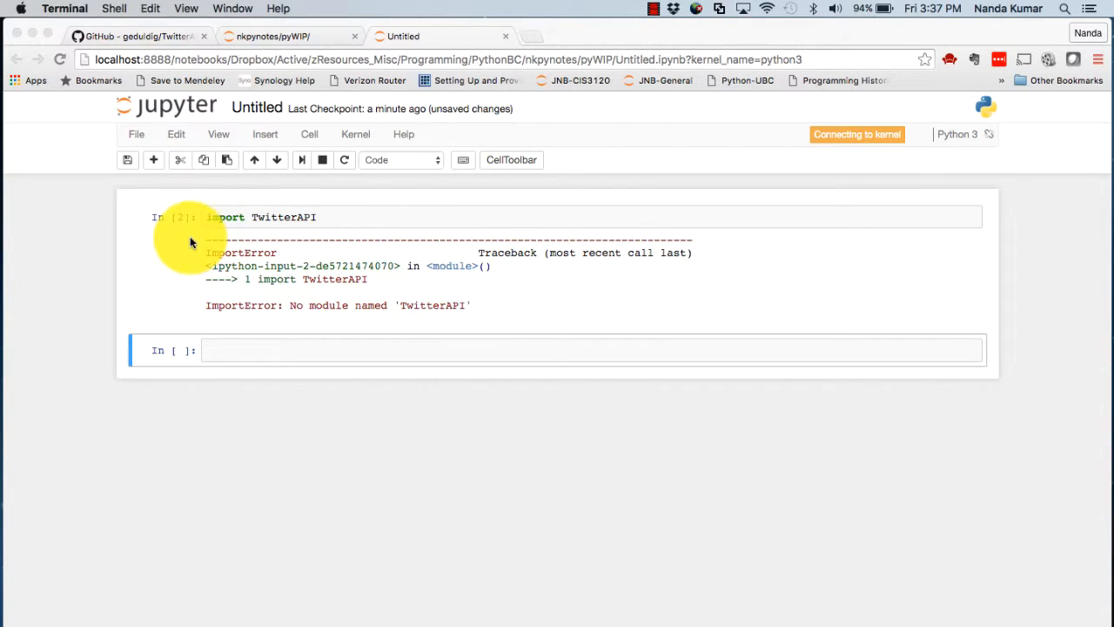
mouse_move(203, 231)
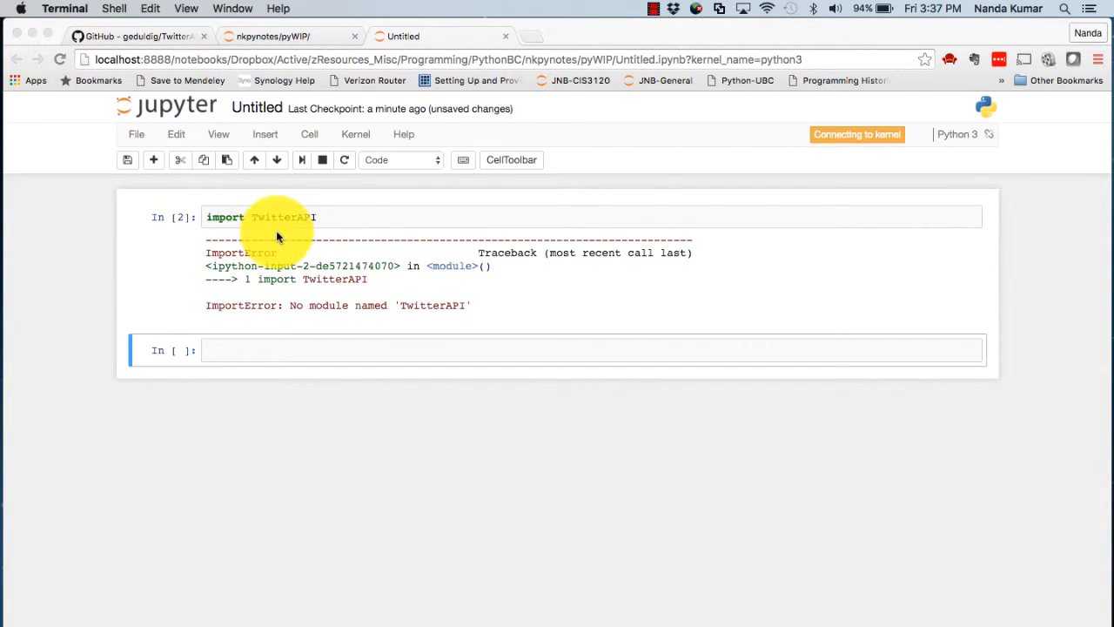
Open the TwitterAPI GitHub page, then launch a new Terminal window and move it higher.
click(130, 36)
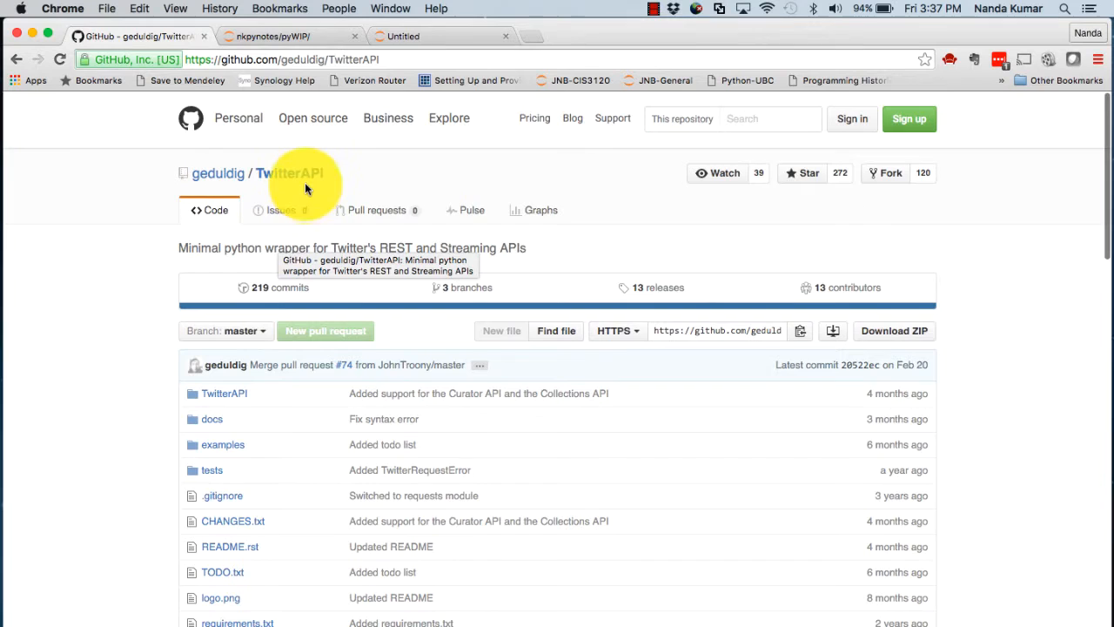
scroll(down, 3)
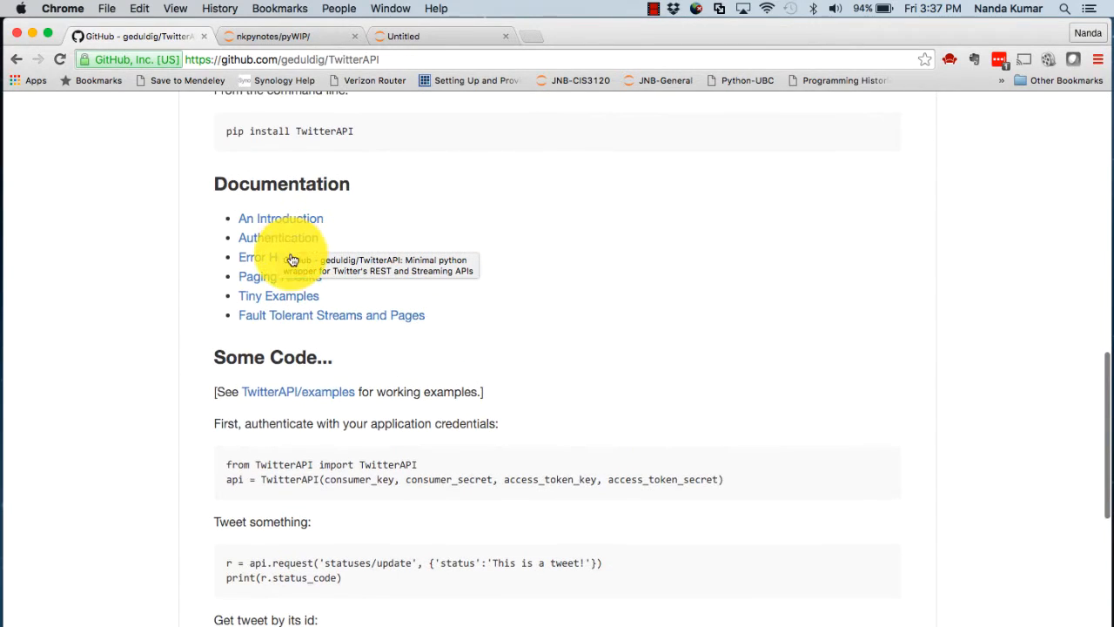
mouse_move(313, 19)
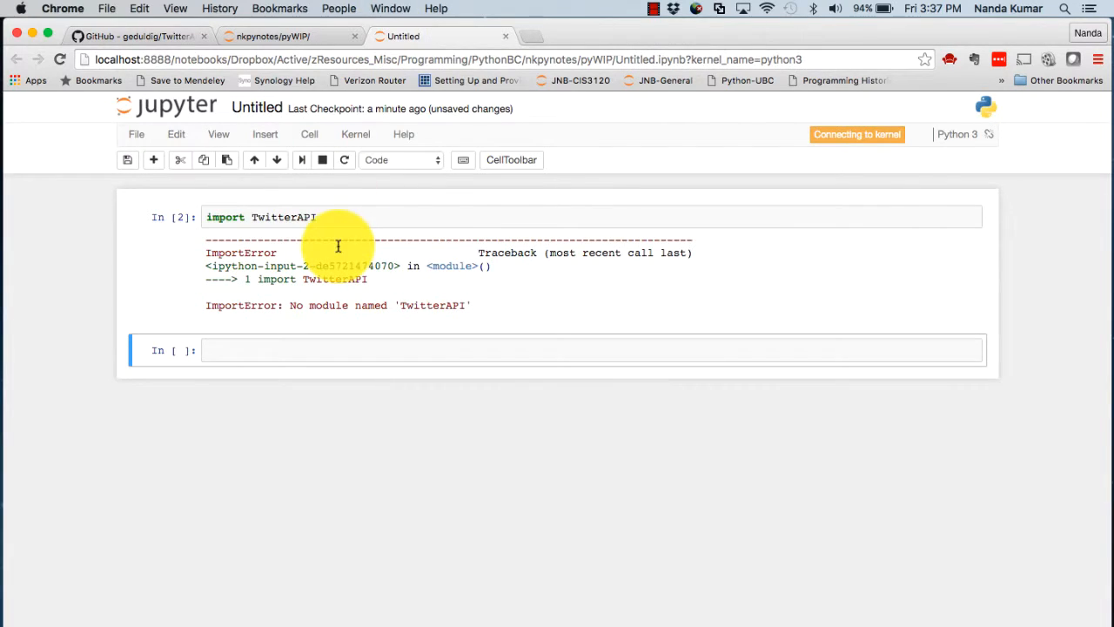
mouse_move(310, 311)
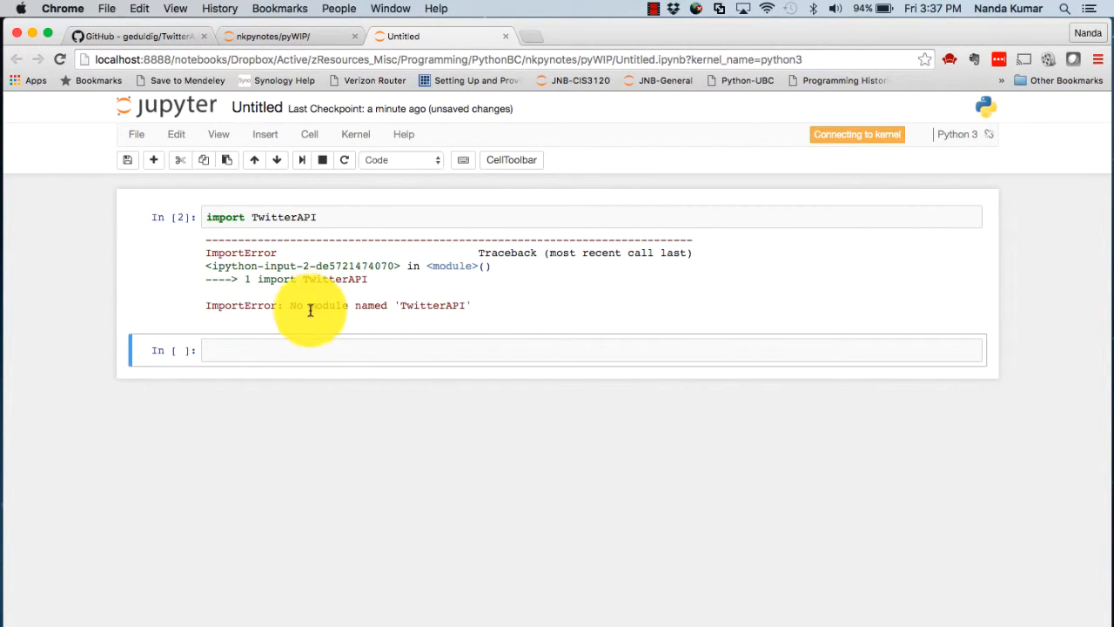
mouse_move(417, 307)
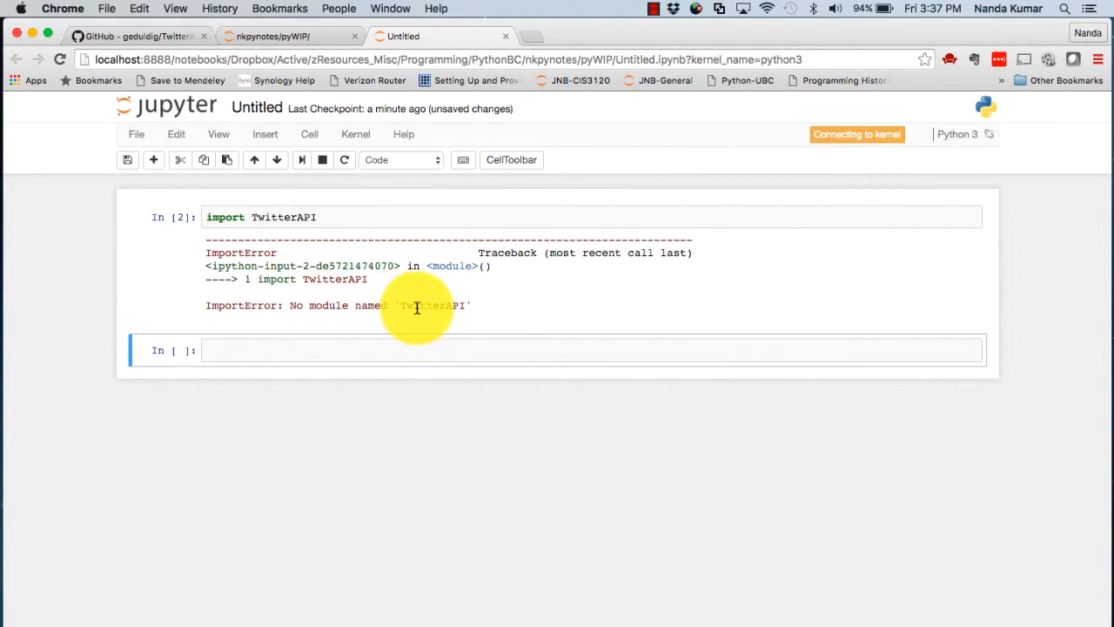
mouse_move(344, 244)
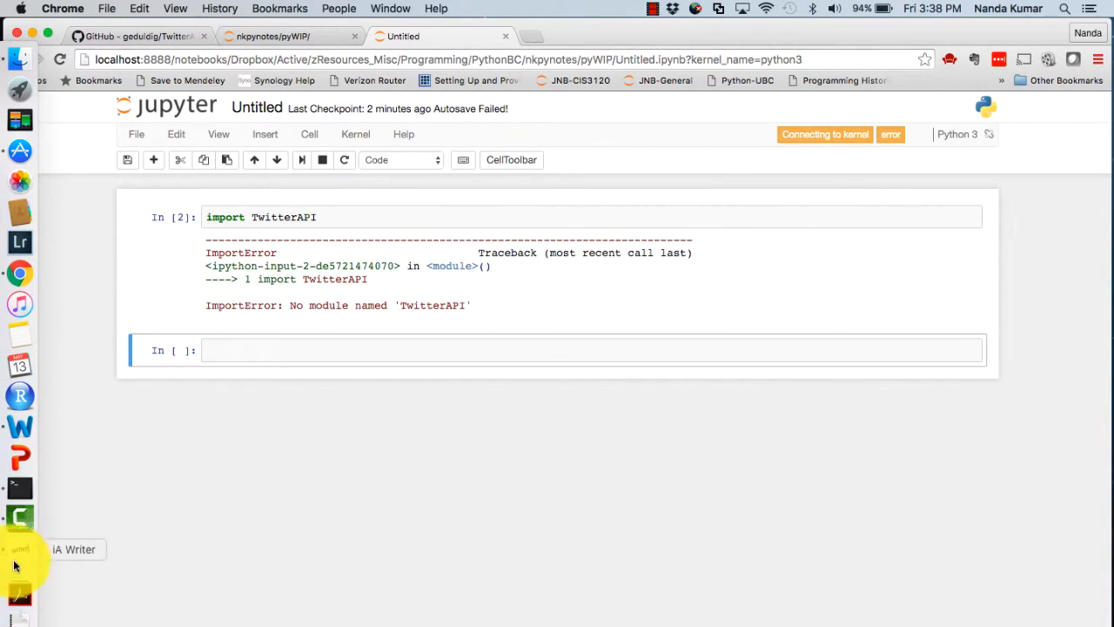
click(19, 518)
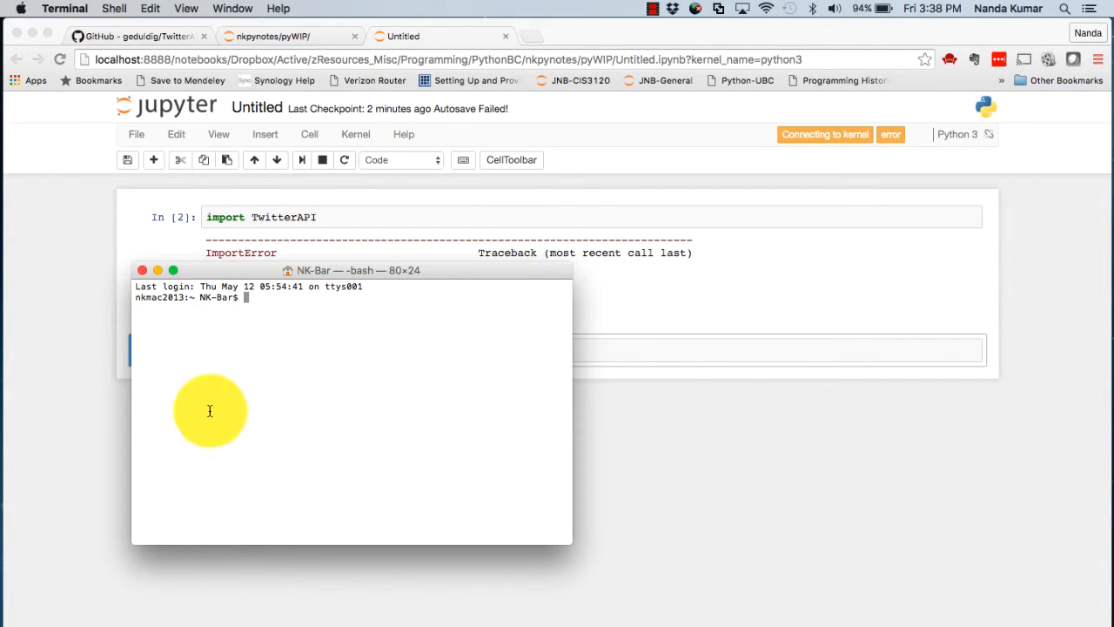
mouse_move(203, 330)
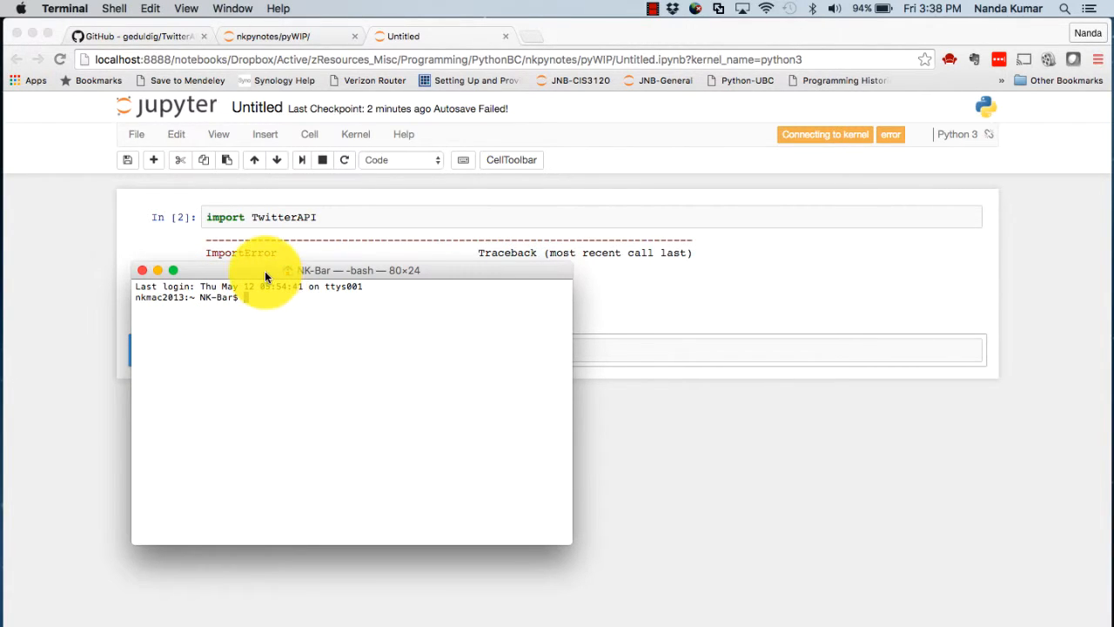
drag(265, 270, 278, 288)
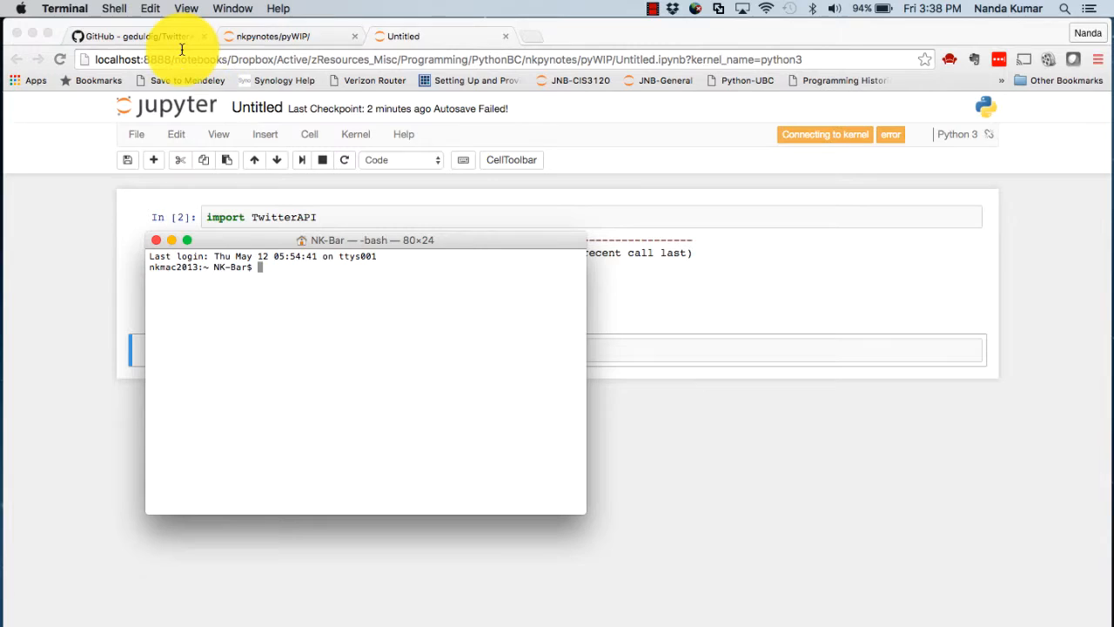
Return to the TwitterAPI GitHub page and scroll to the 'pip install TwitterAPI' instructions.
click(135, 36)
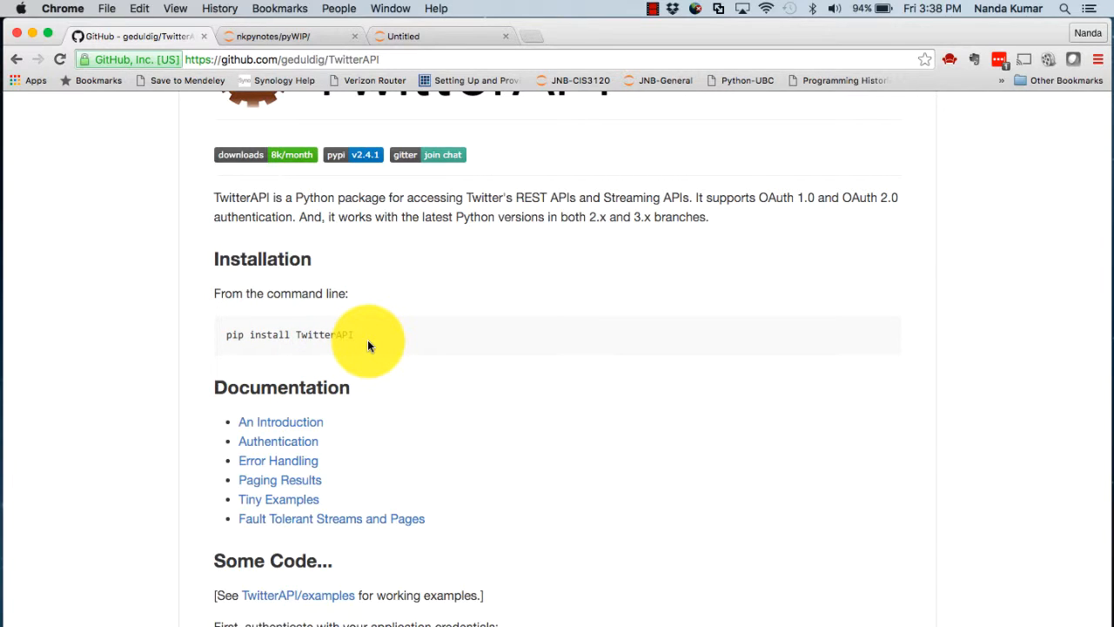
scroll(down, 3)
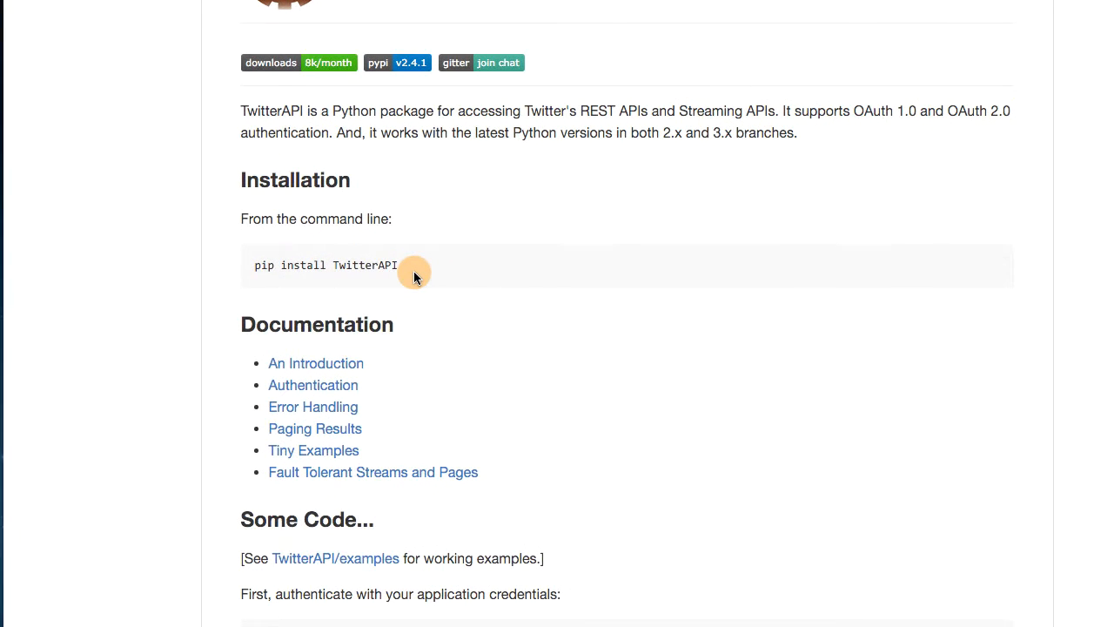
mouse_move(198, 366)
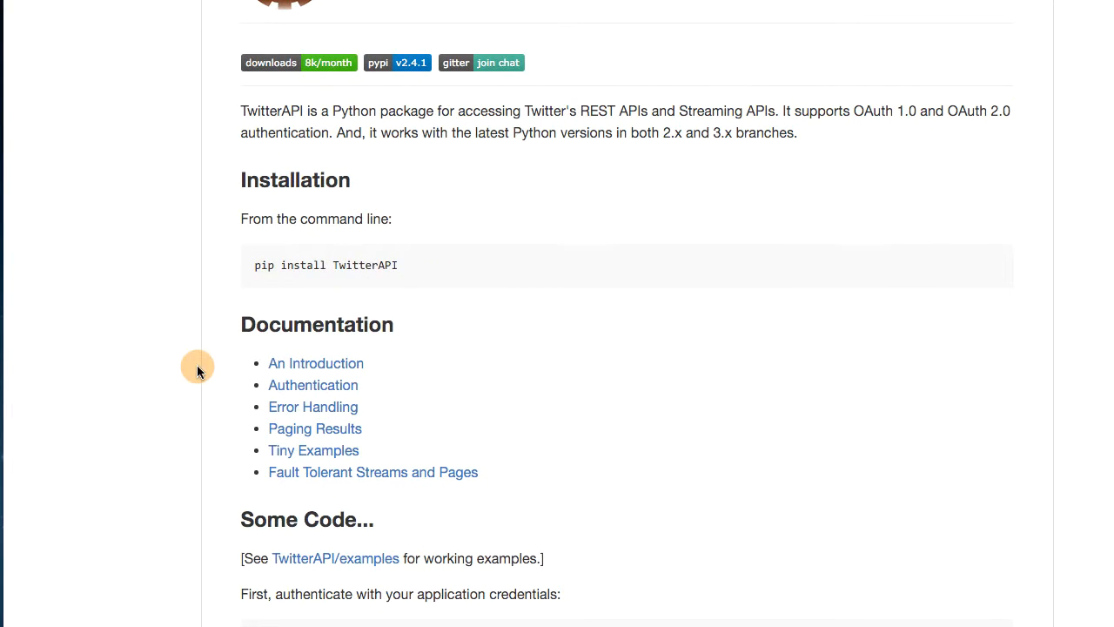
click(21, 437)
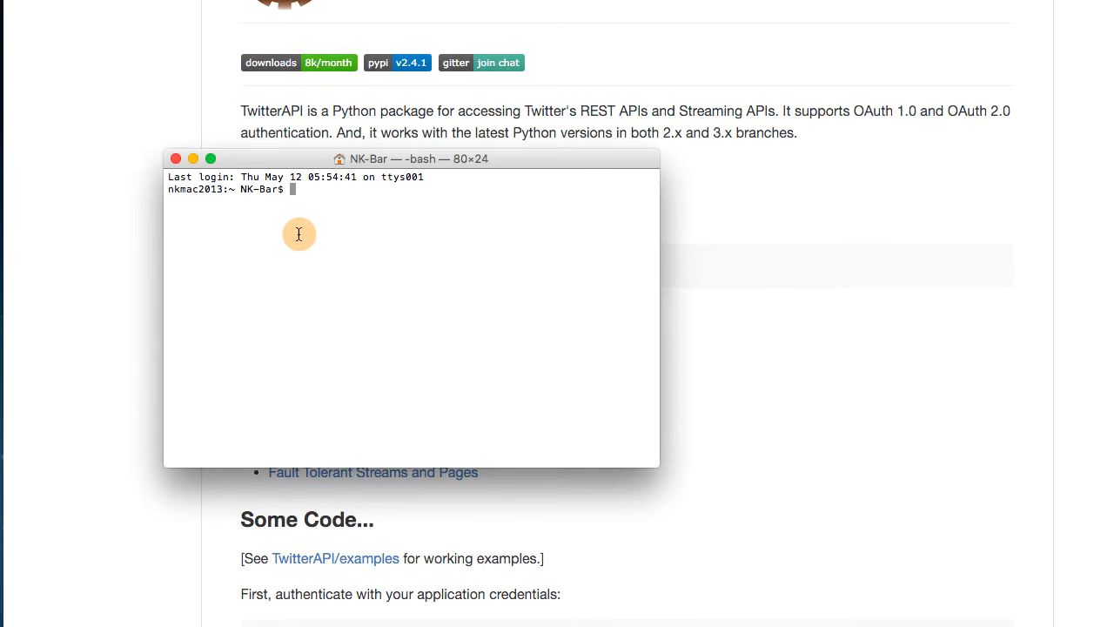
mouse_move(329, 171)
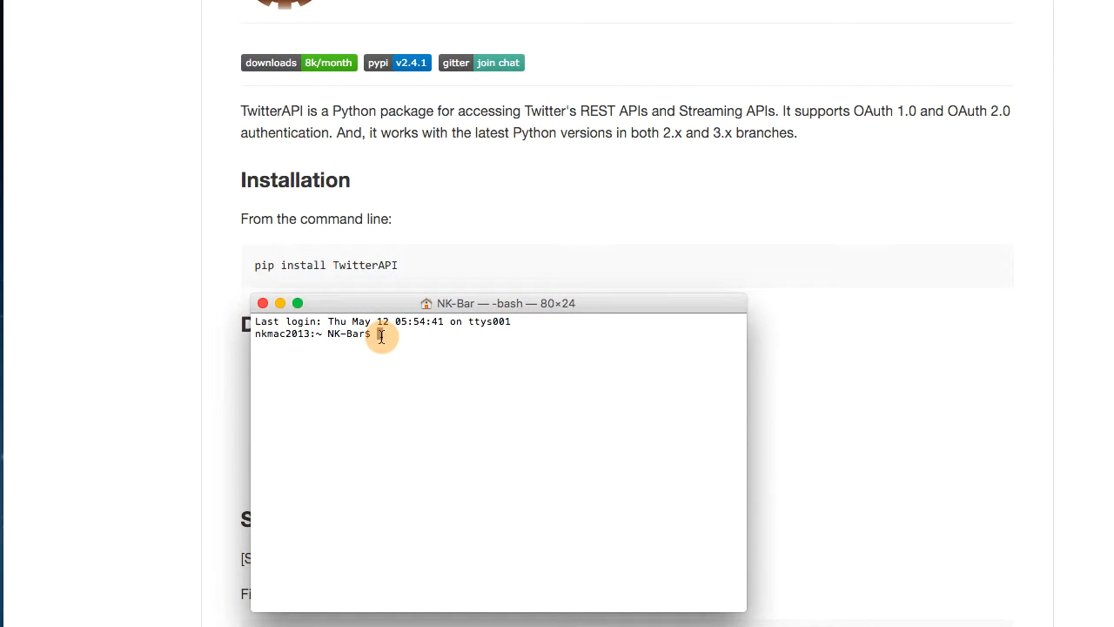
text(conda)
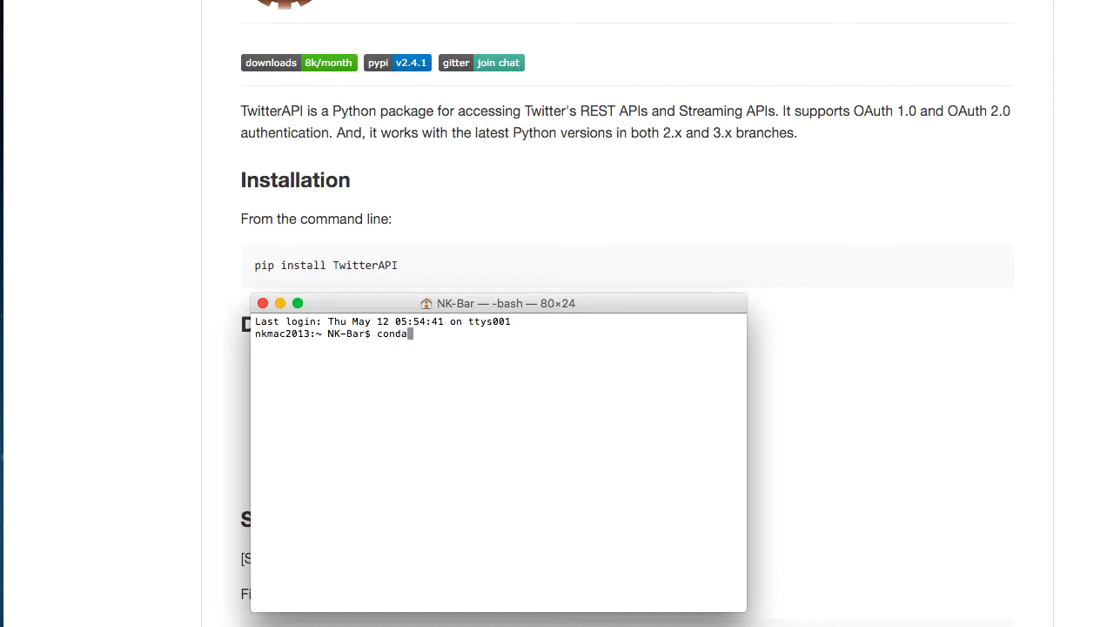
text(in)
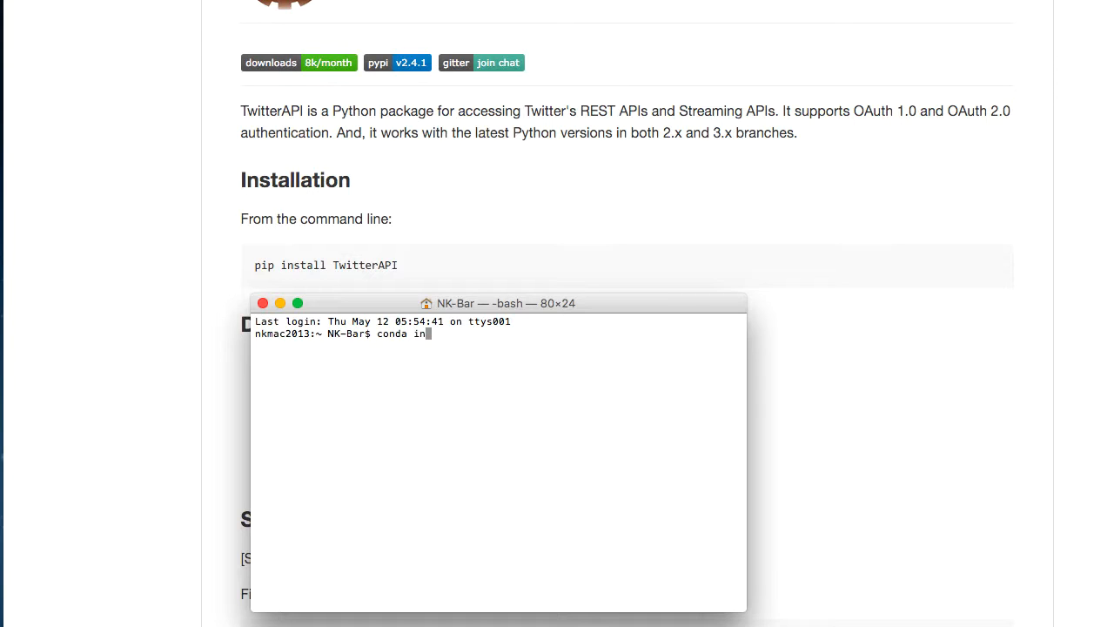
text(stall)
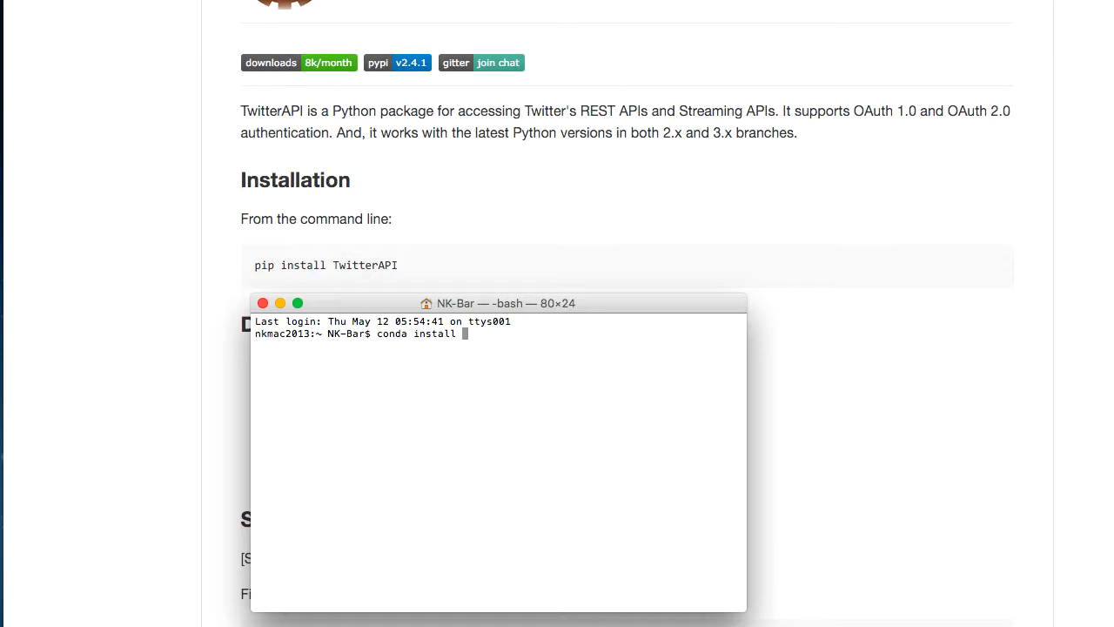
text(TwitterAPI)
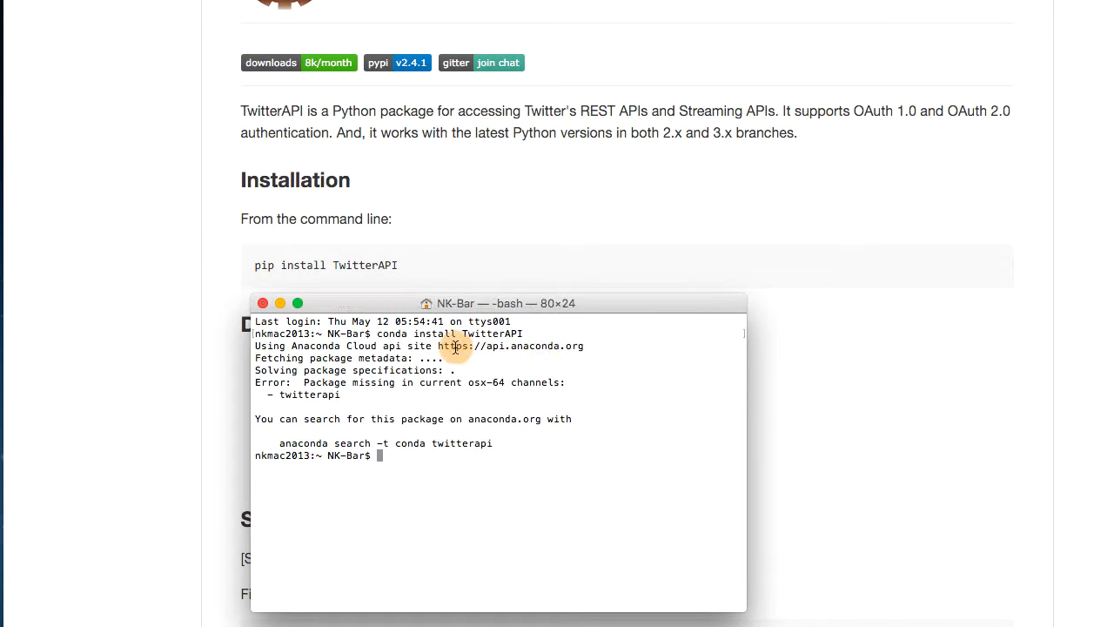
mouse_move(401, 337)
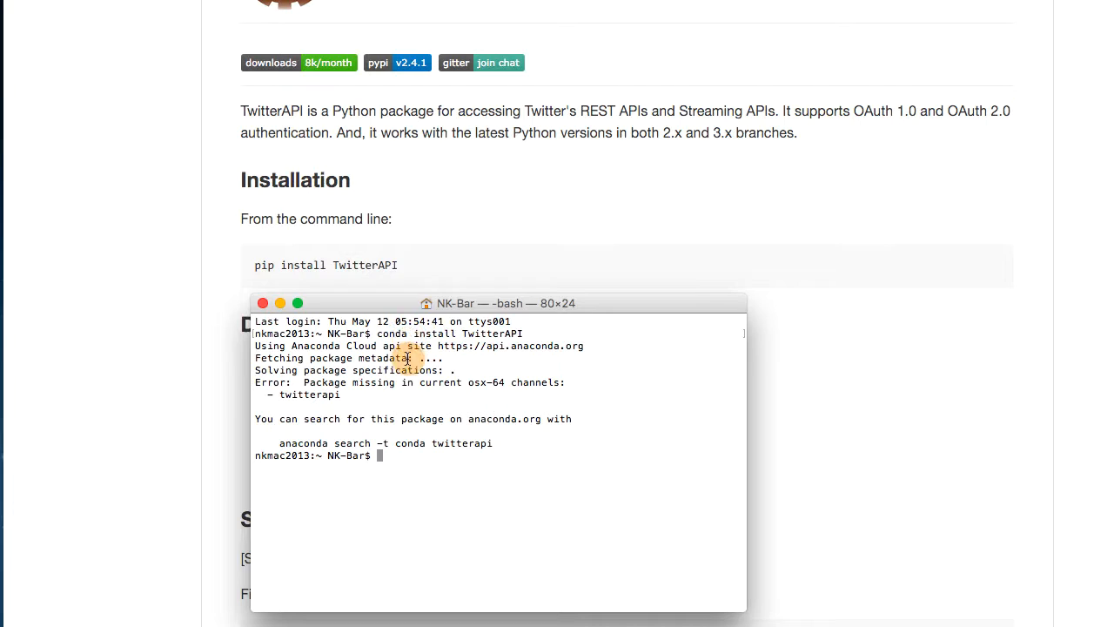
mouse_move(420, 345)
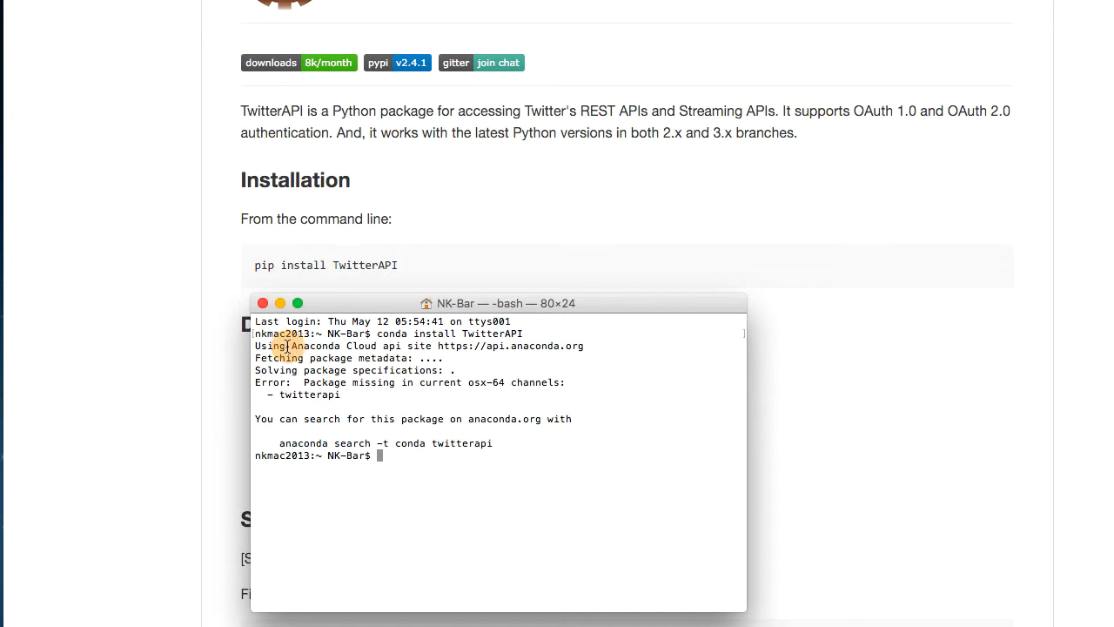
drag(290, 345, 313, 370)
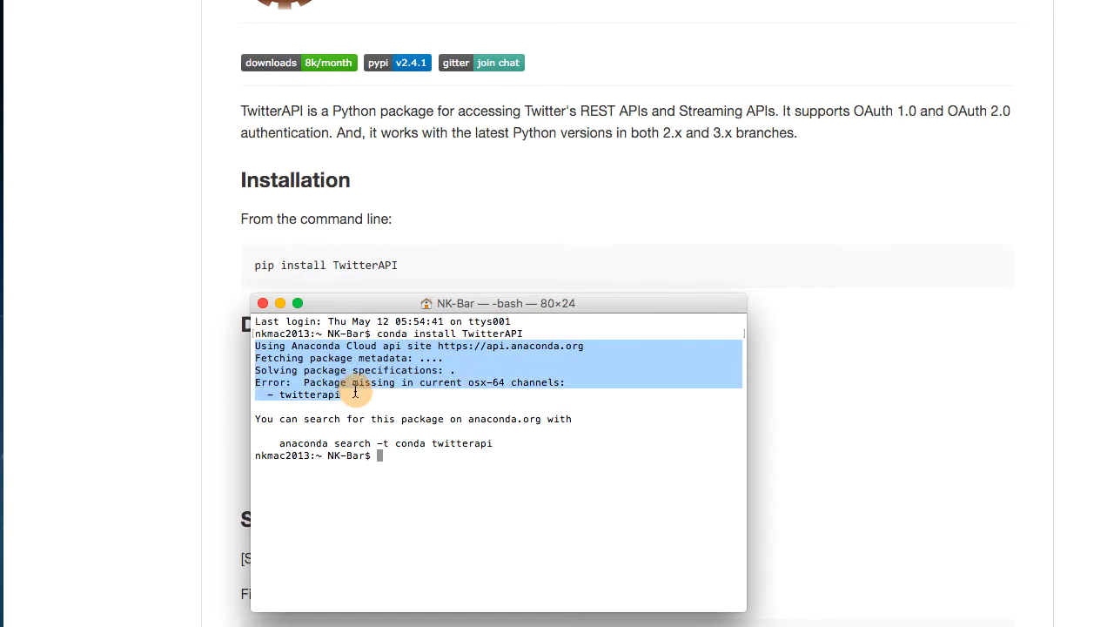
click(343, 393)
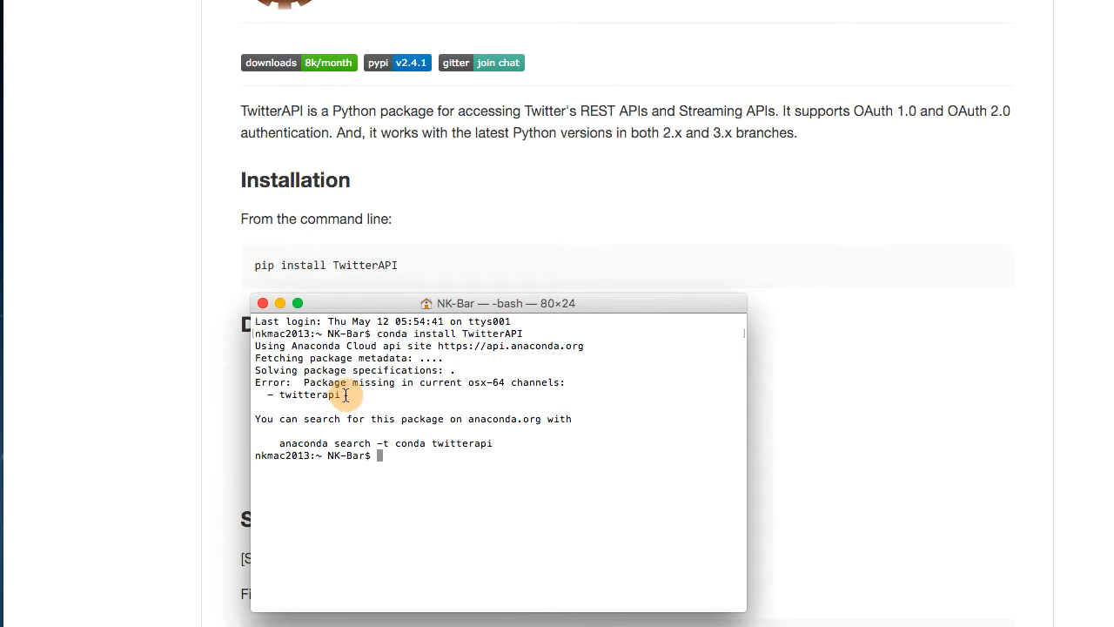
double_click(310, 394)
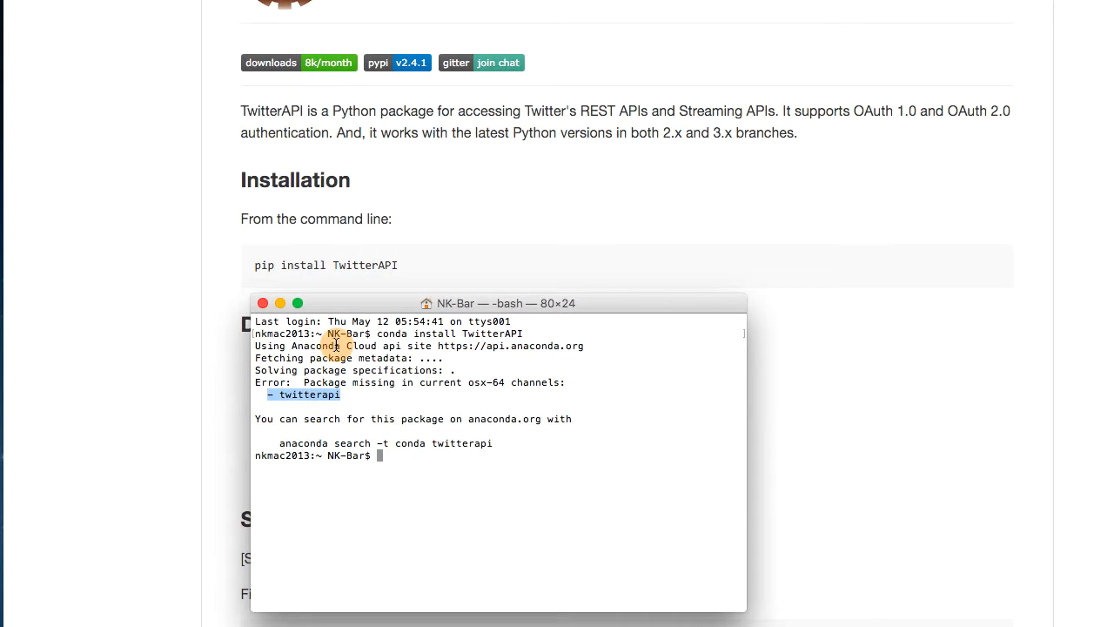
mouse_move(346, 357)
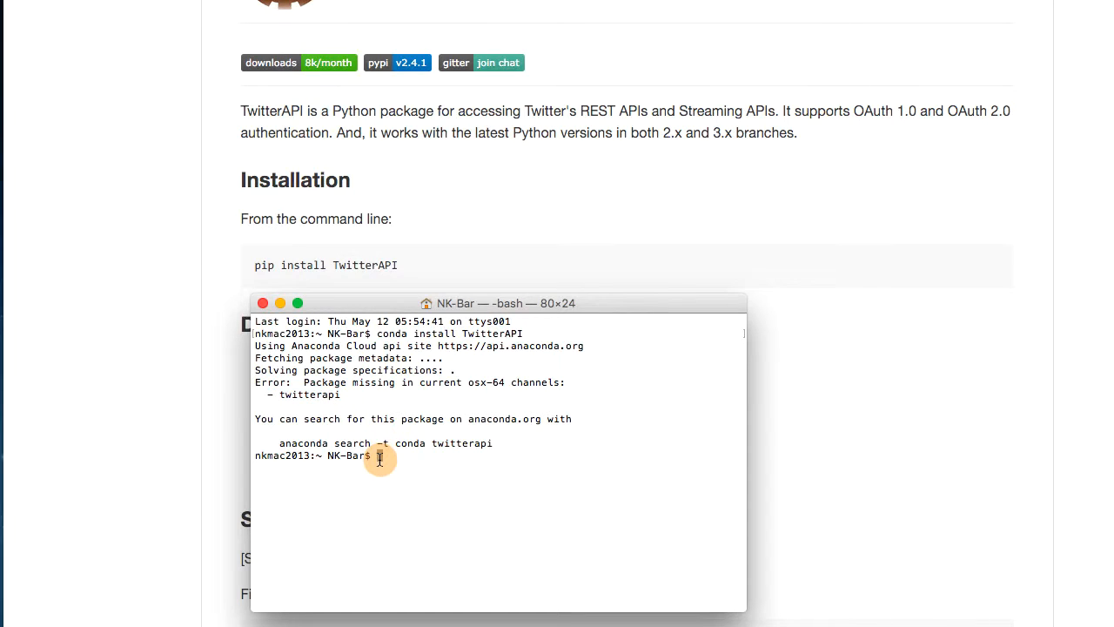
Run 'pip install TwitterAPI', installing TwitterAPI 2.4.1 with oauthlib and requests-oauthlib.
text(pip i)
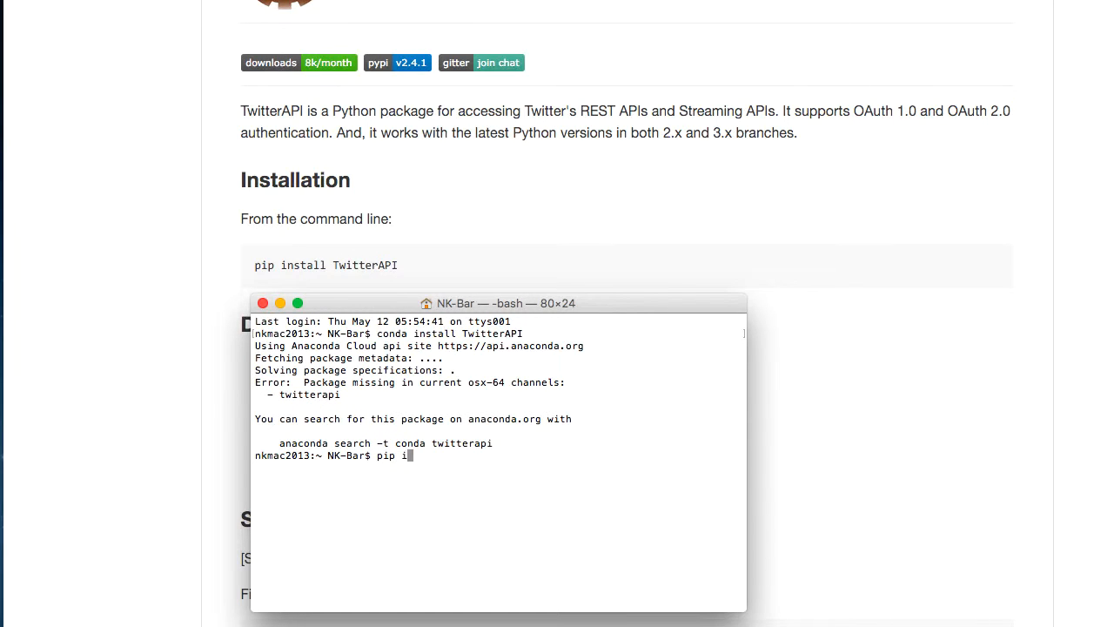
text(nstall)
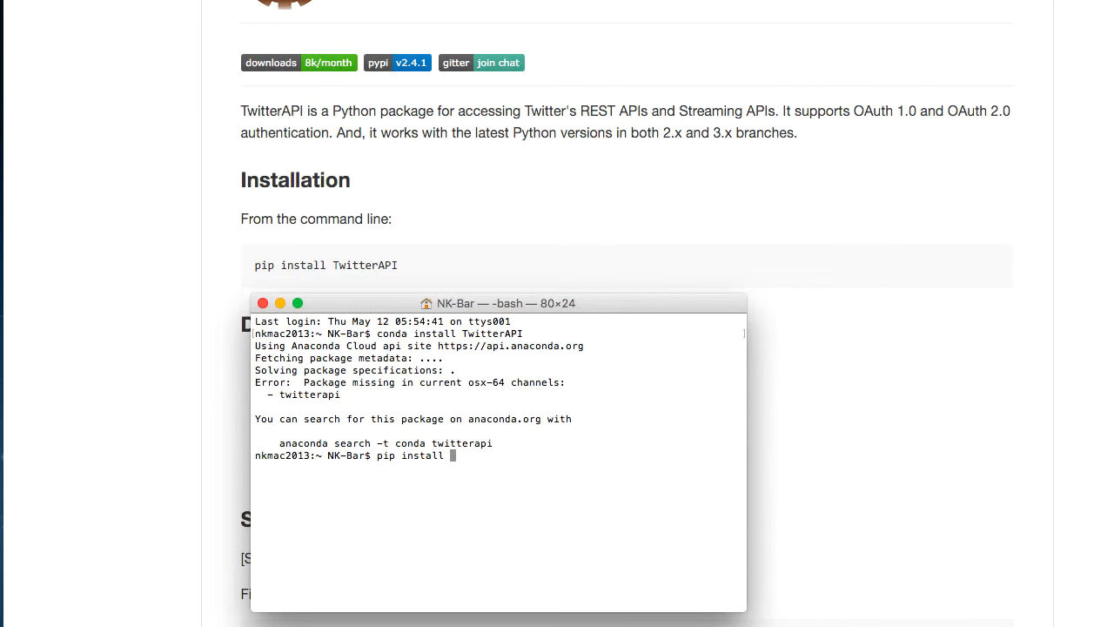
text(Twitt)
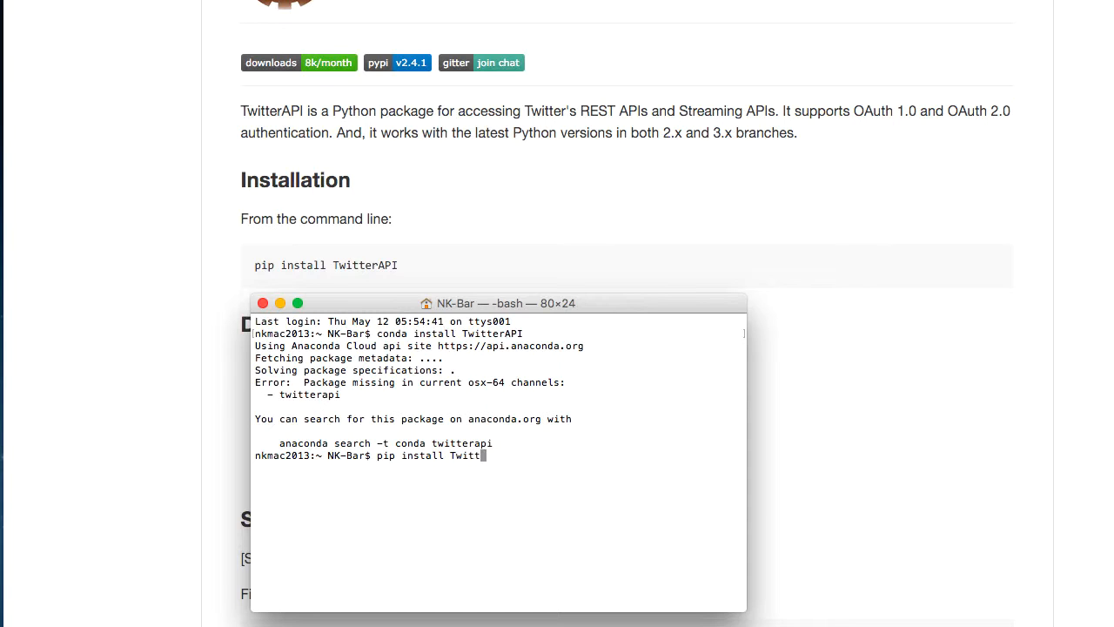
text(erAPI)
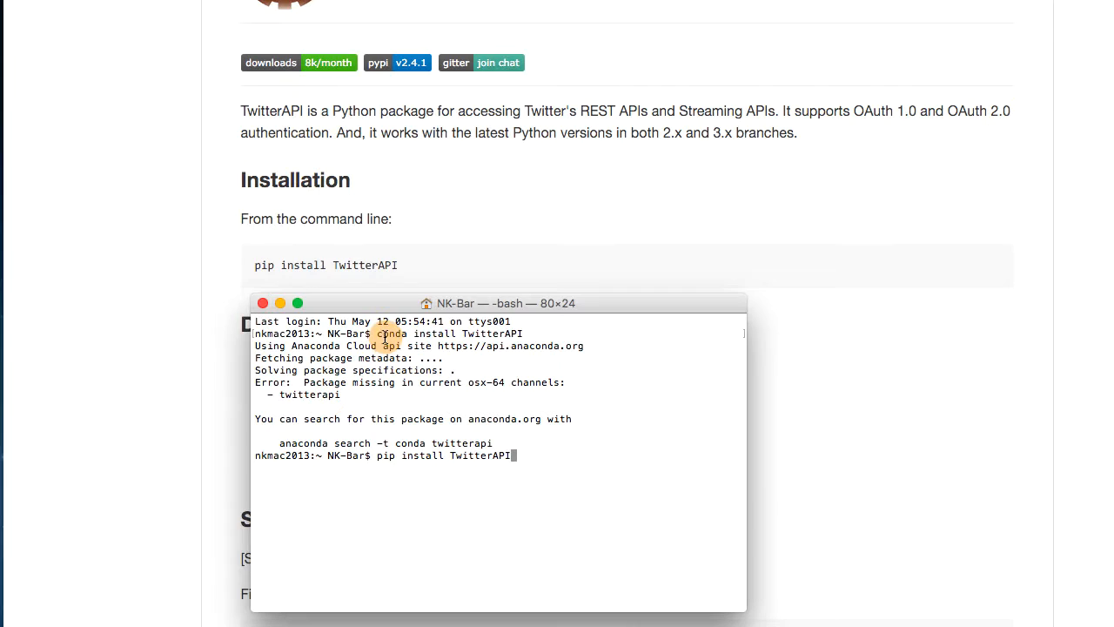
drag(378, 333, 518, 333)
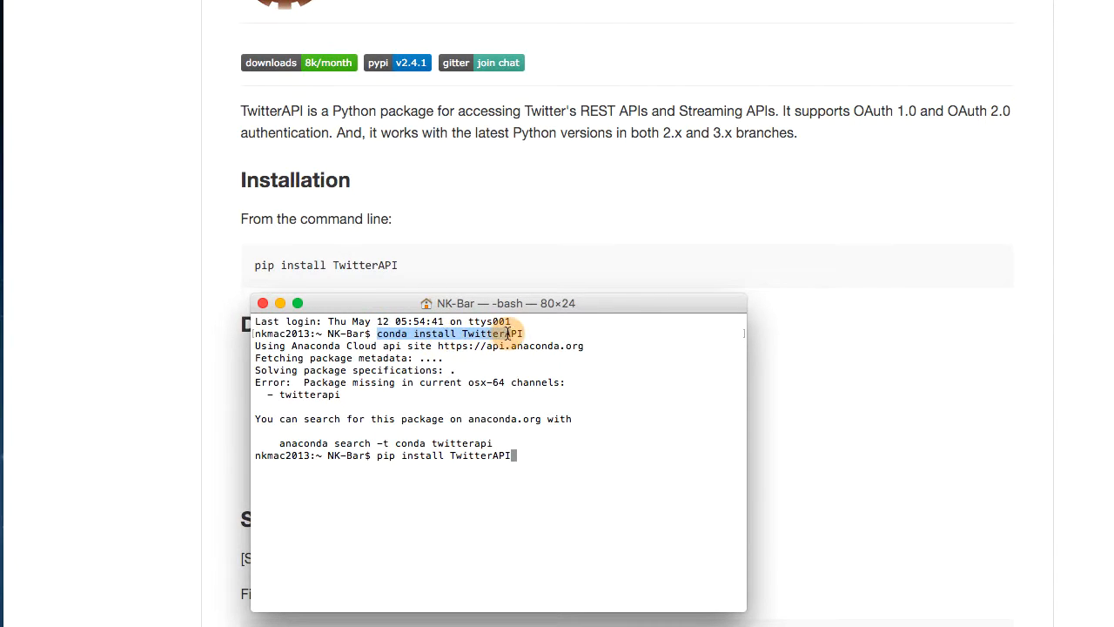
mouse_move(518, 390)
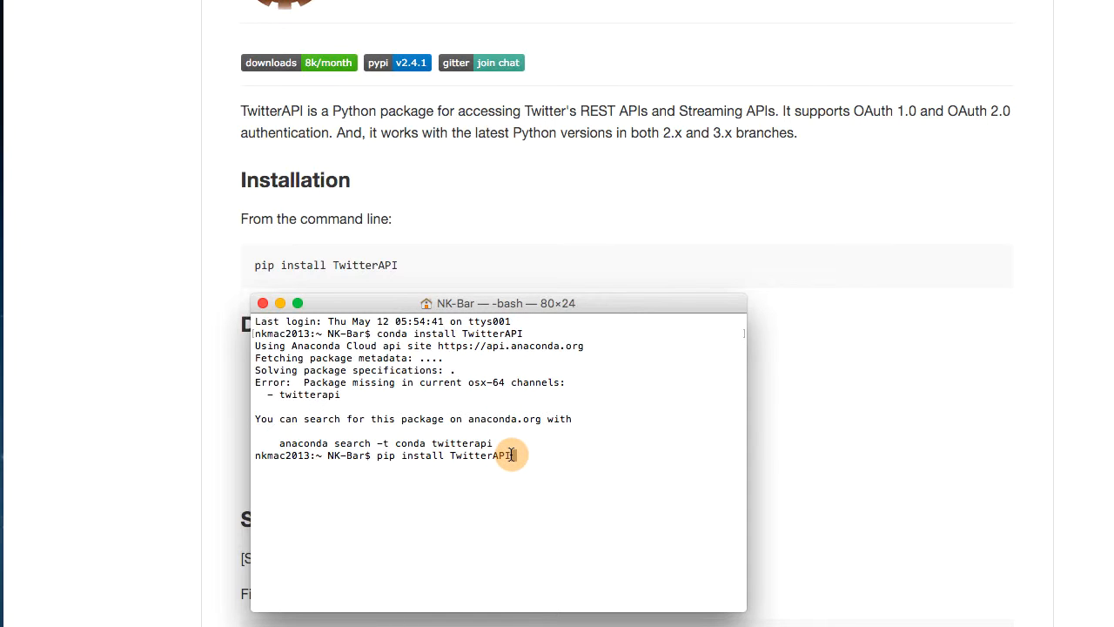
key(Return)
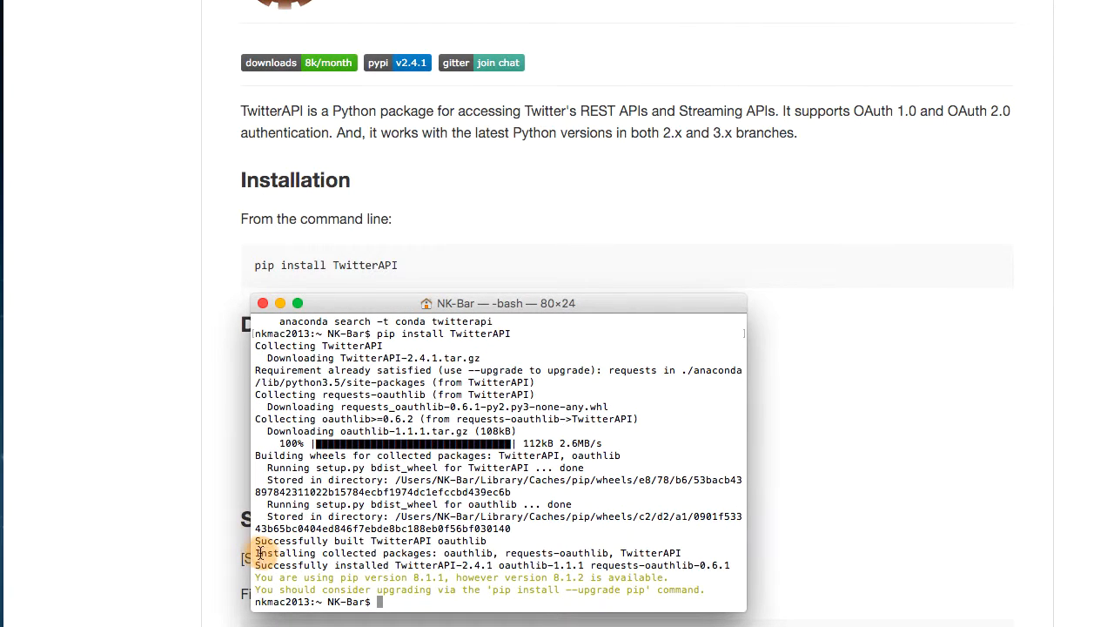
drag(255, 552, 453, 583)
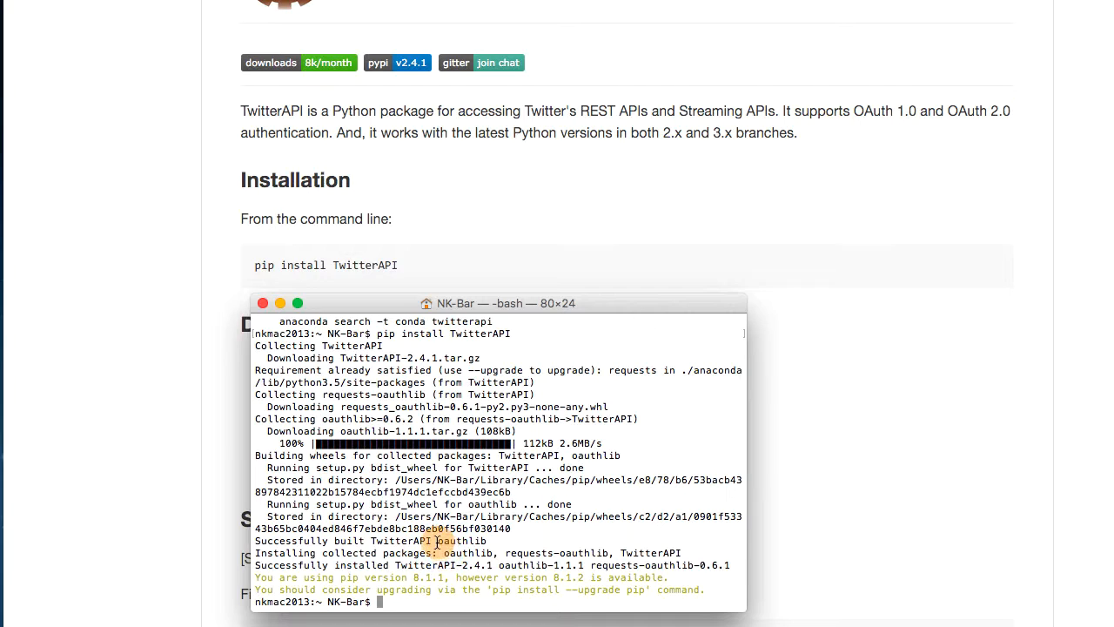
double_click(456, 540)
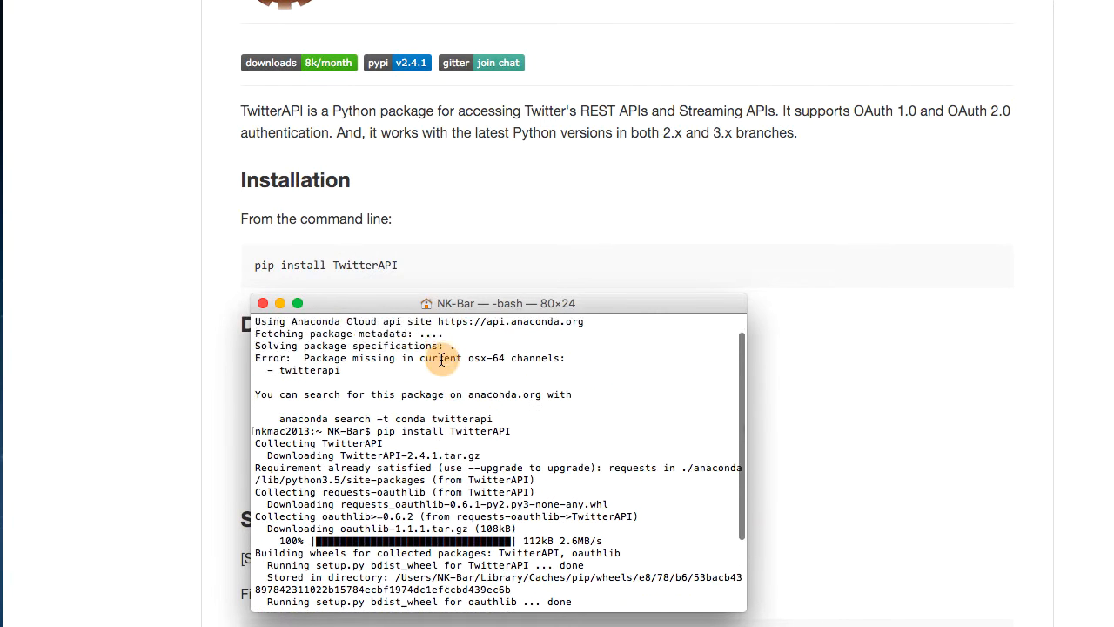
scroll(down, 3)
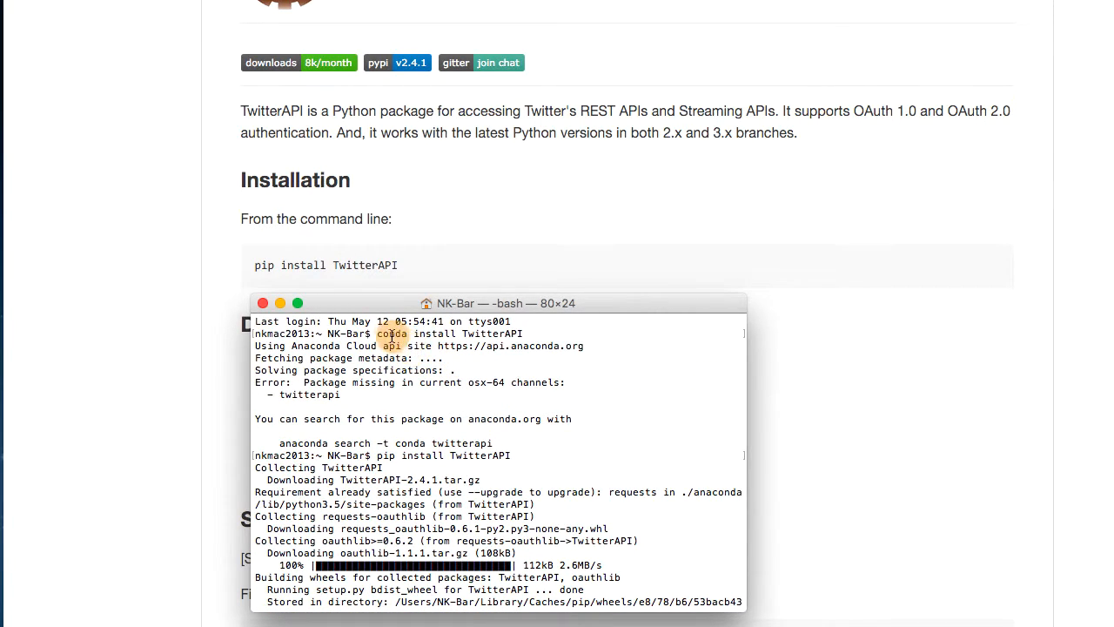
double_click(391, 333)
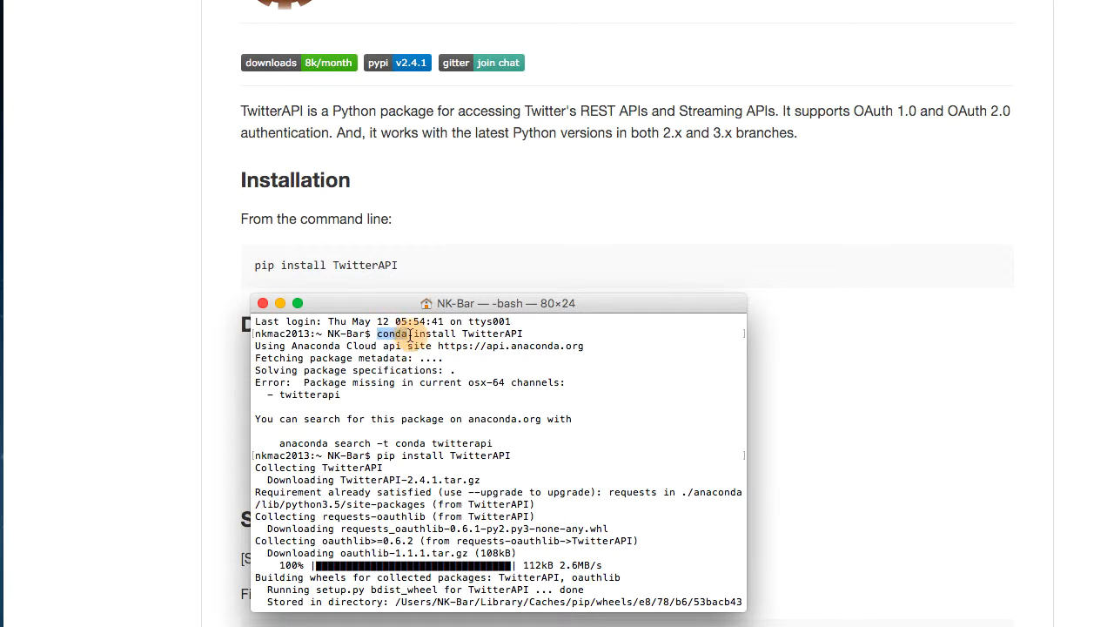
drag(388, 333, 517, 333)
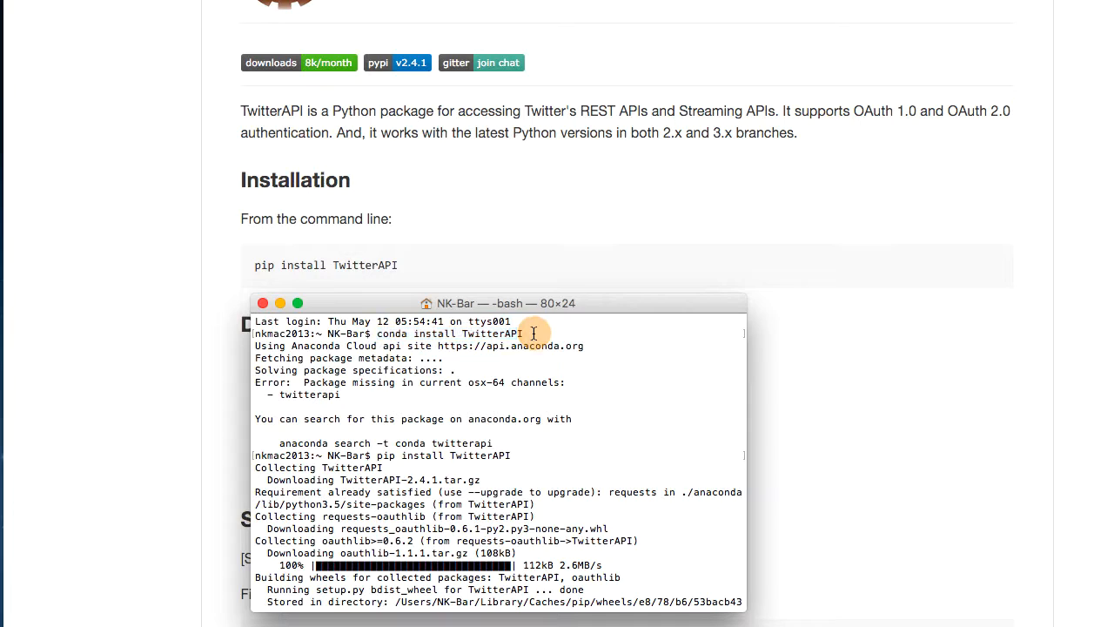
double_click(490, 333)
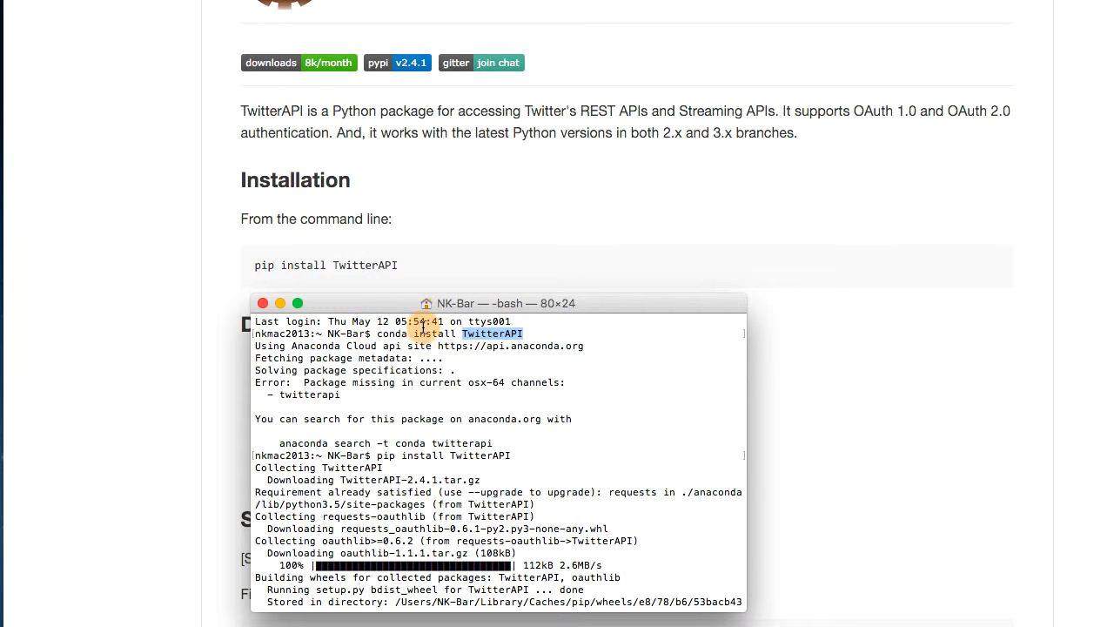
mouse_move(455, 418)
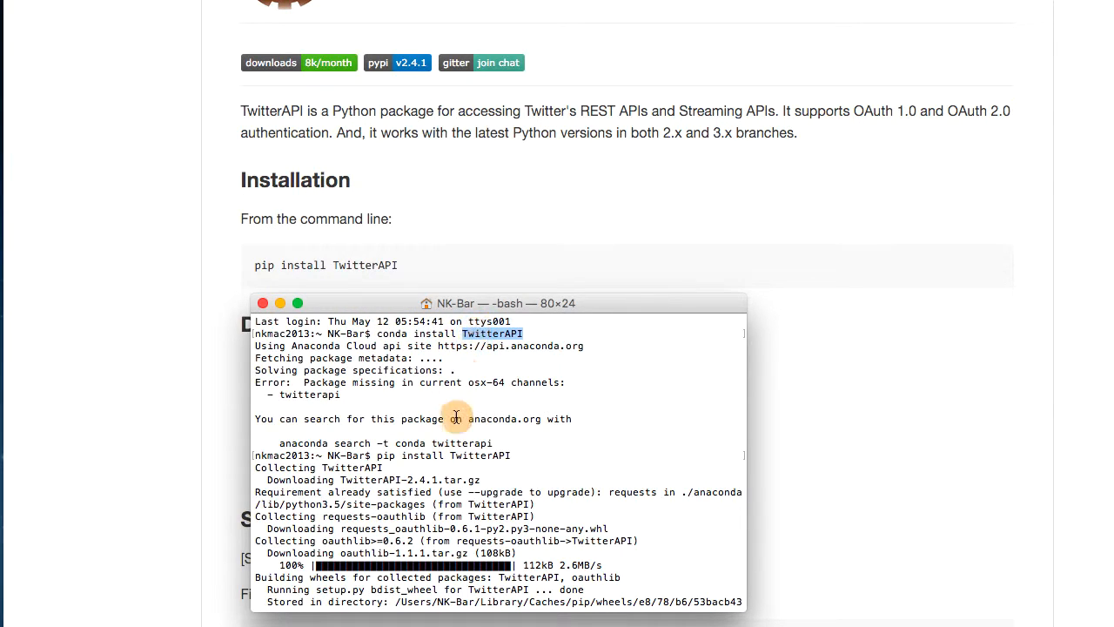
mouse_move(376, 335)
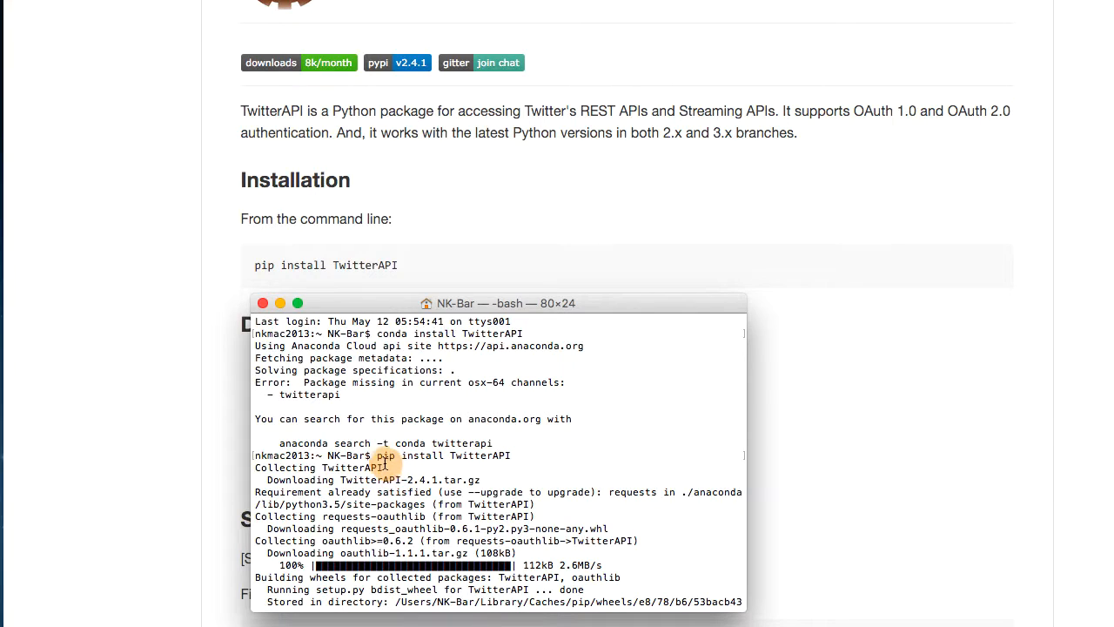
mouse_move(396, 455)
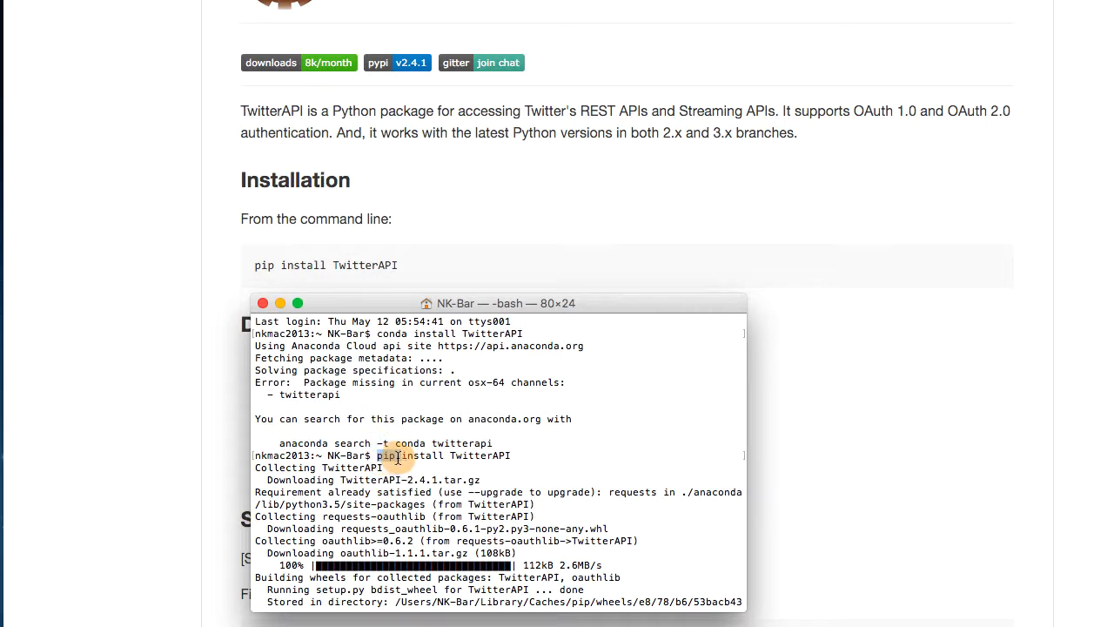
double_click(386, 455)
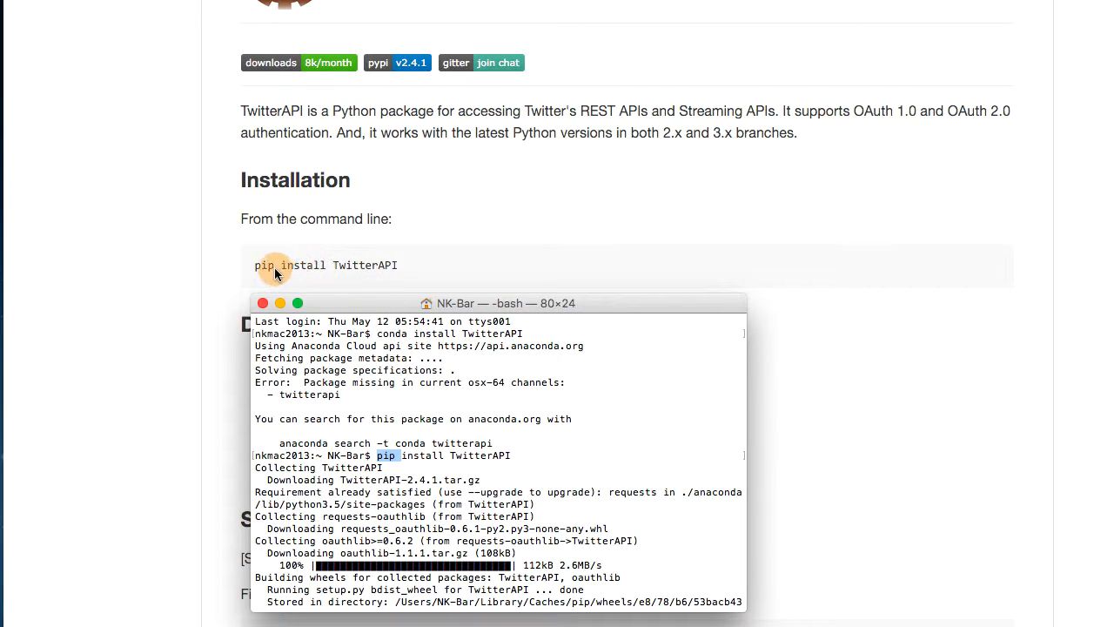
mouse_move(351, 277)
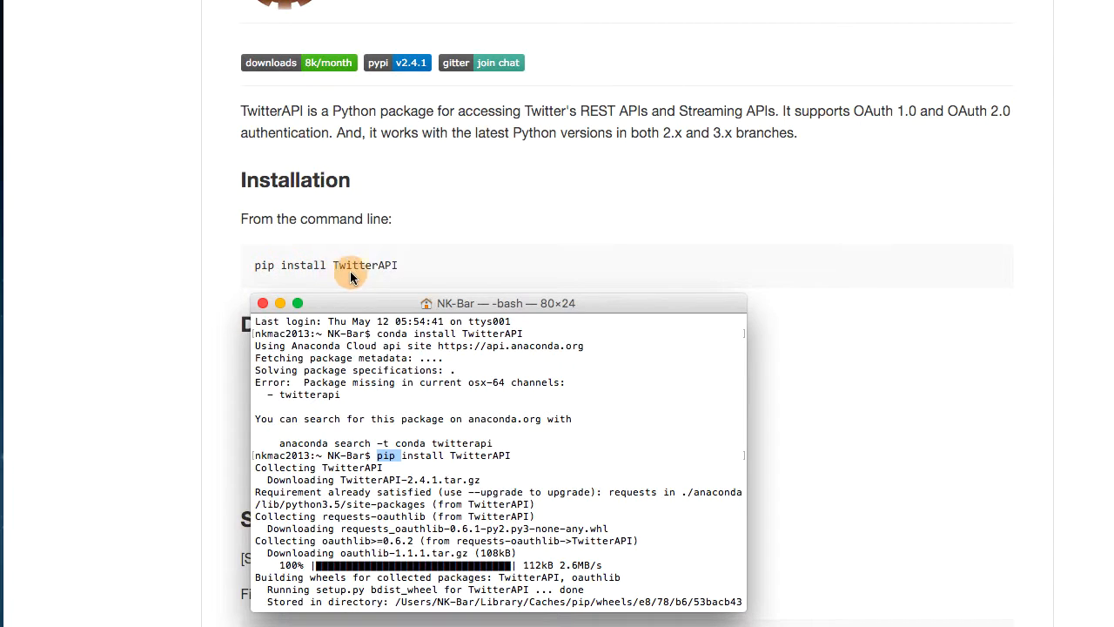
mouse_move(364, 274)
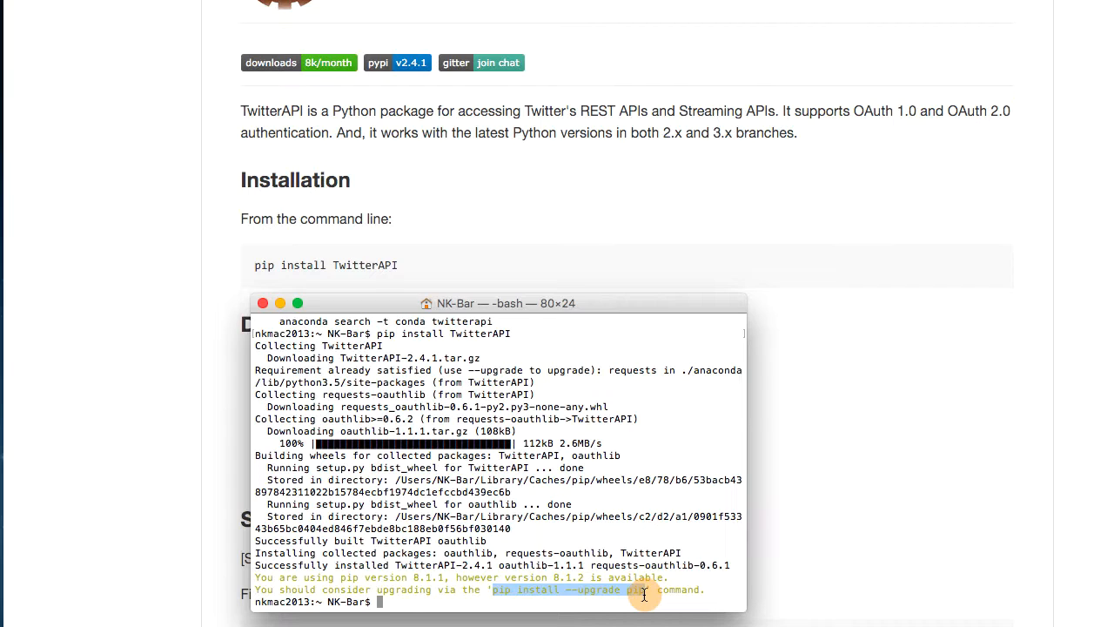
mouse_move(381, 601)
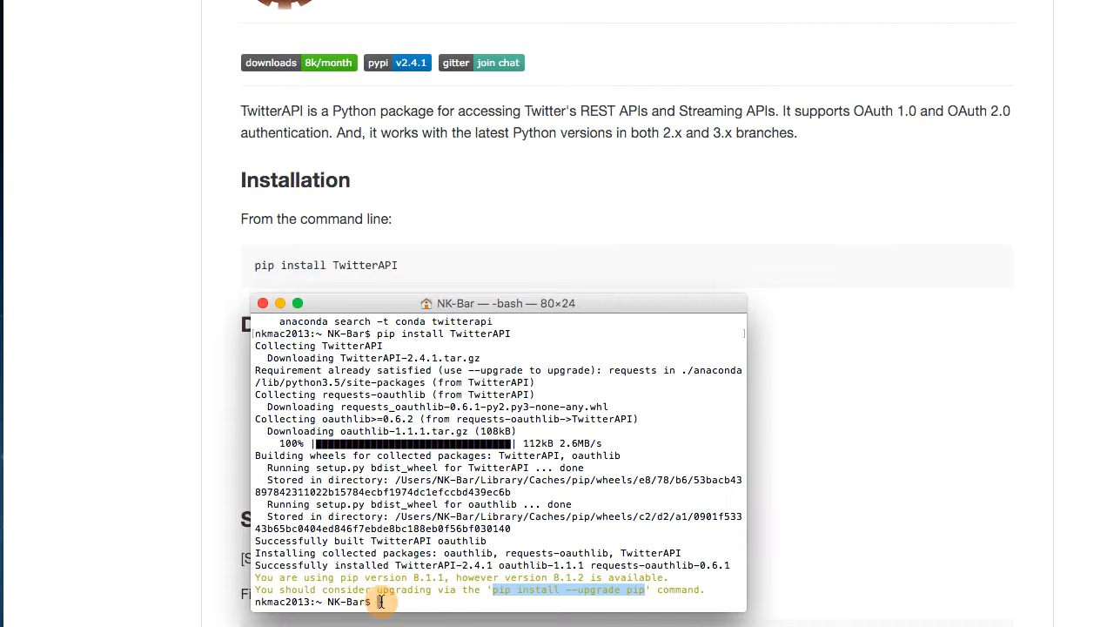
Type 'pip install --upgrade pip' at the prompt without running it.
text(pip install --upgrade pip)
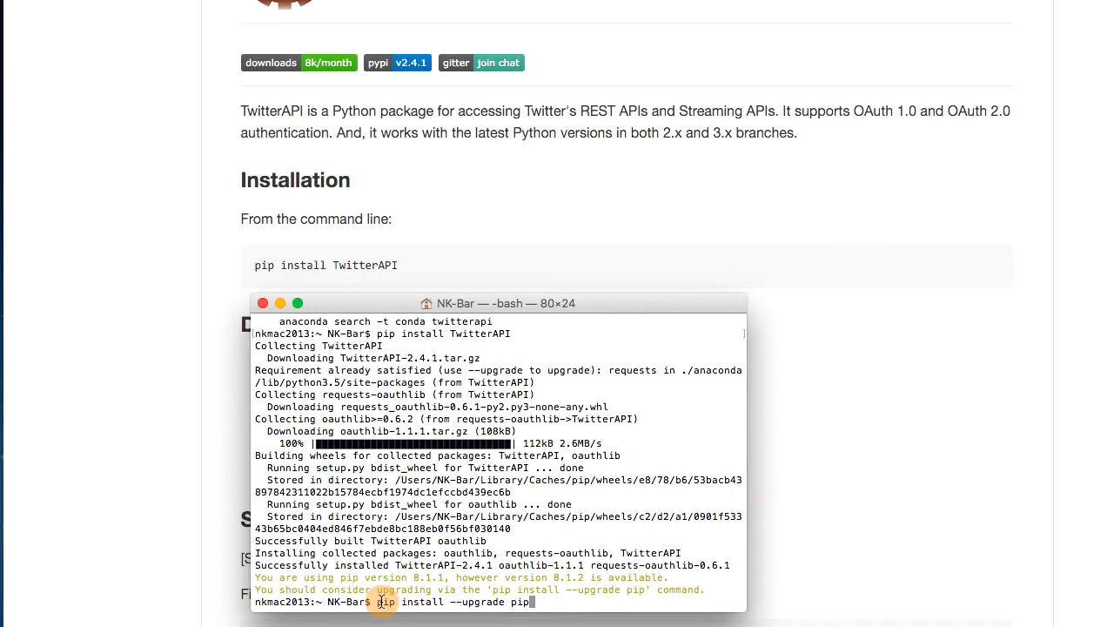